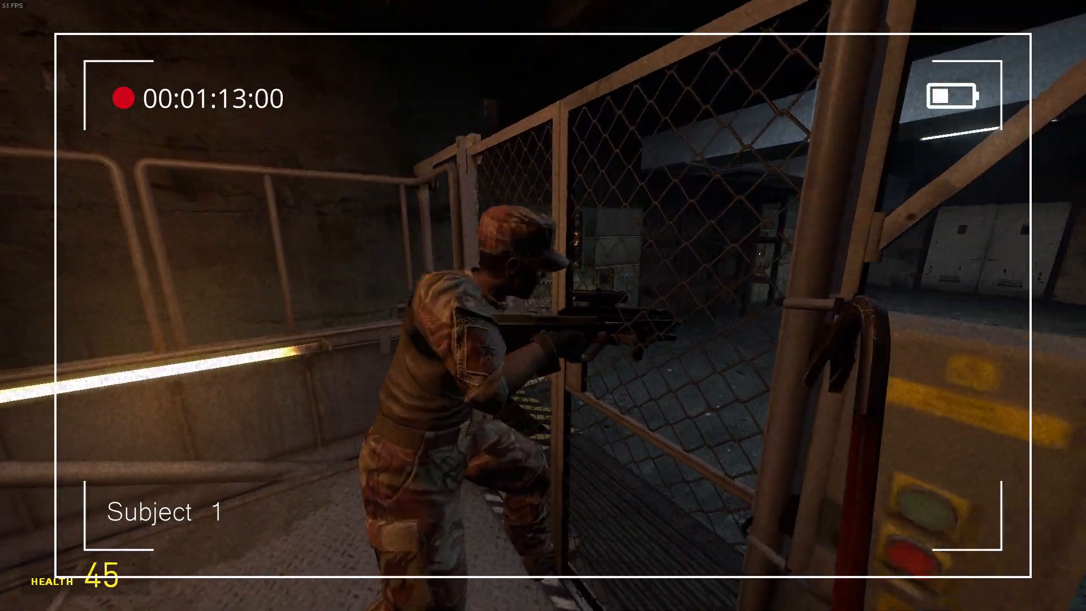
mouse_move(543, 305)
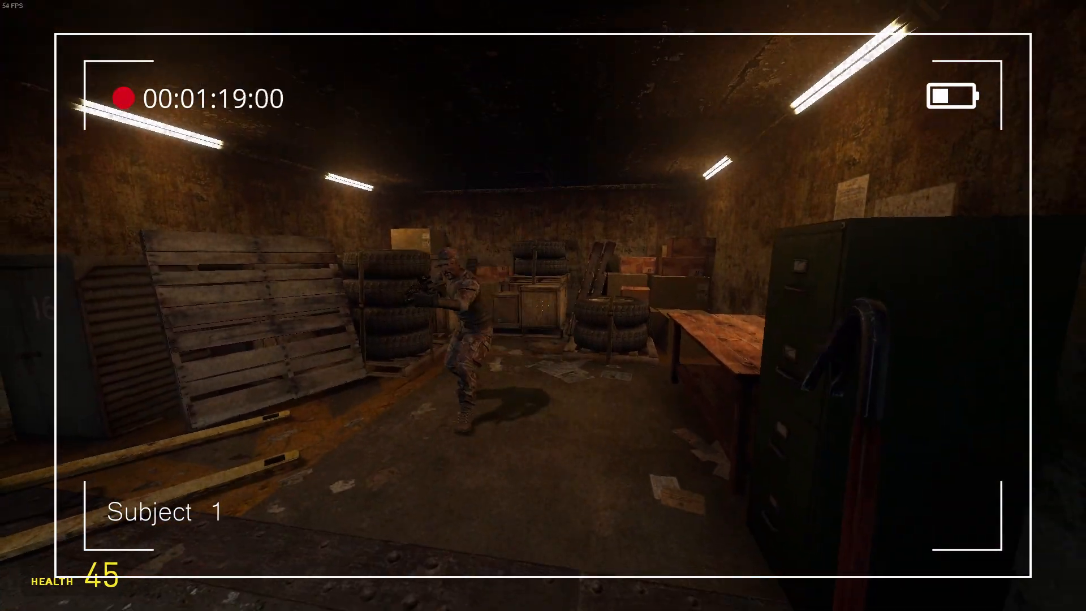
mouse_move(543, 306)
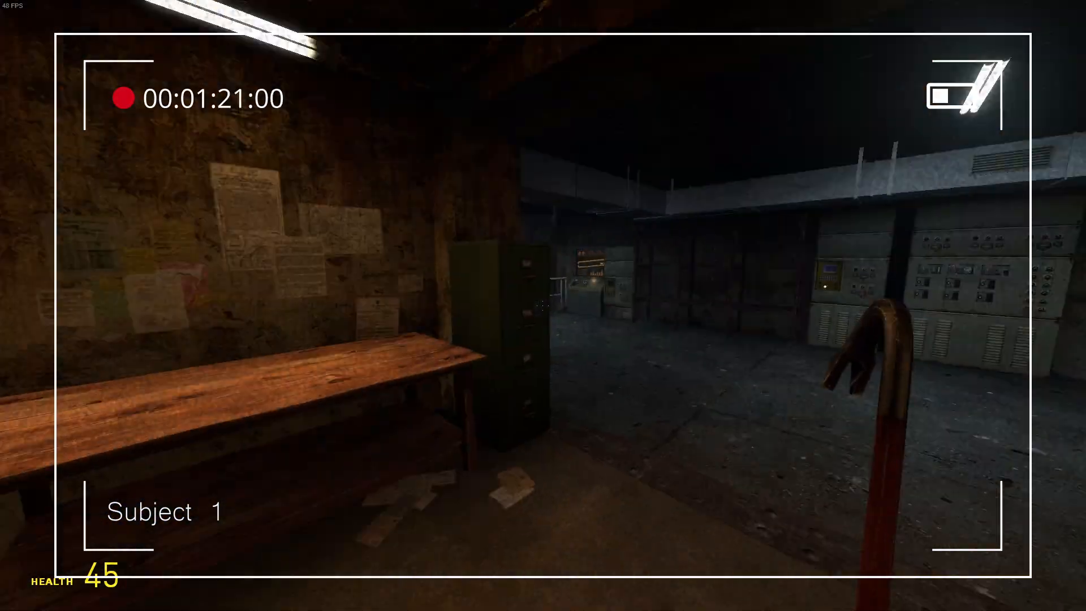